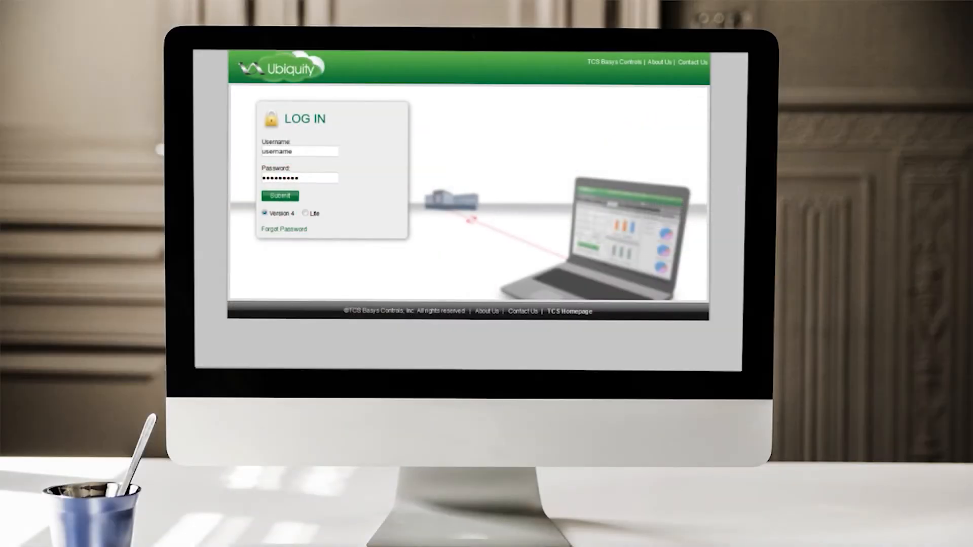
Step: Log in to Ubiquity and open the 0675 LC 77th Ave & Bell Rd site's controllers
left_click(279, 195)
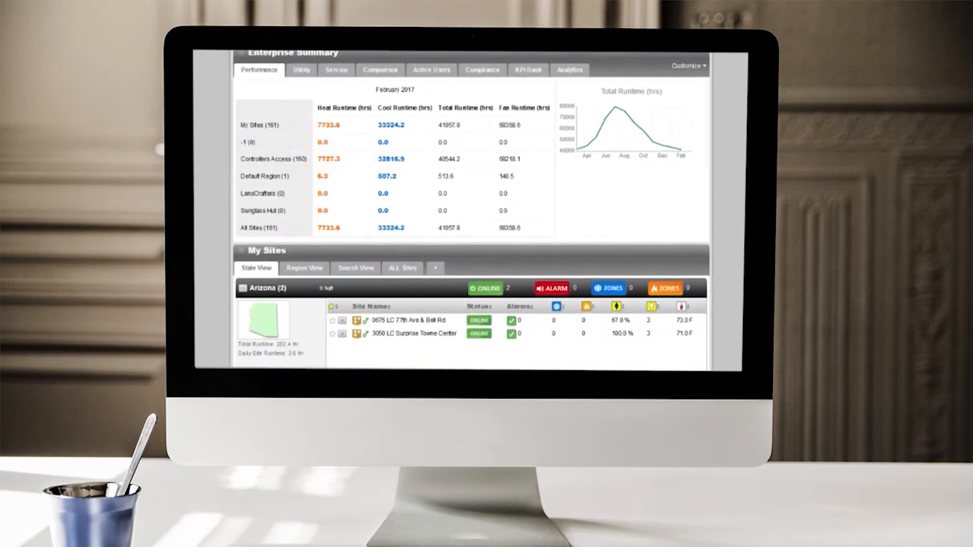
scroll("down", 3)
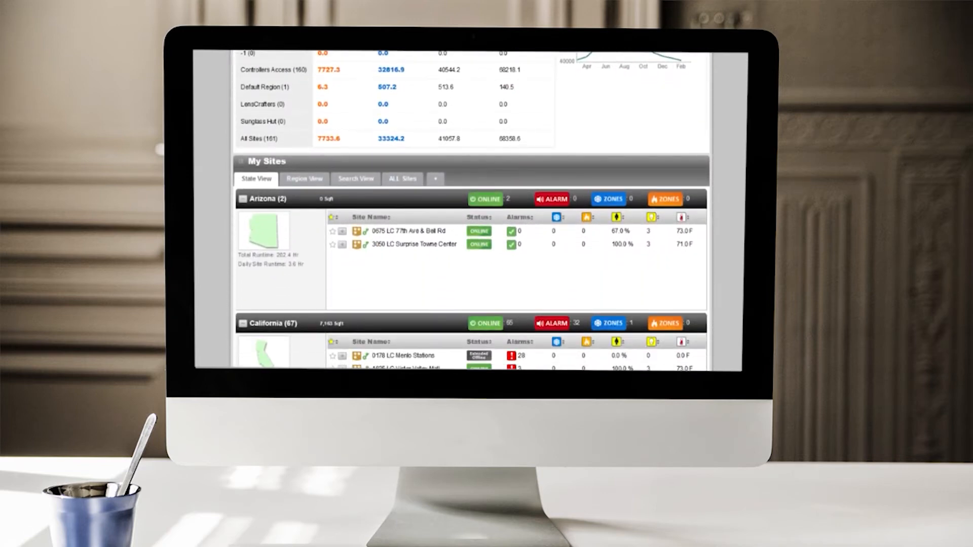
left_click(406, 231)
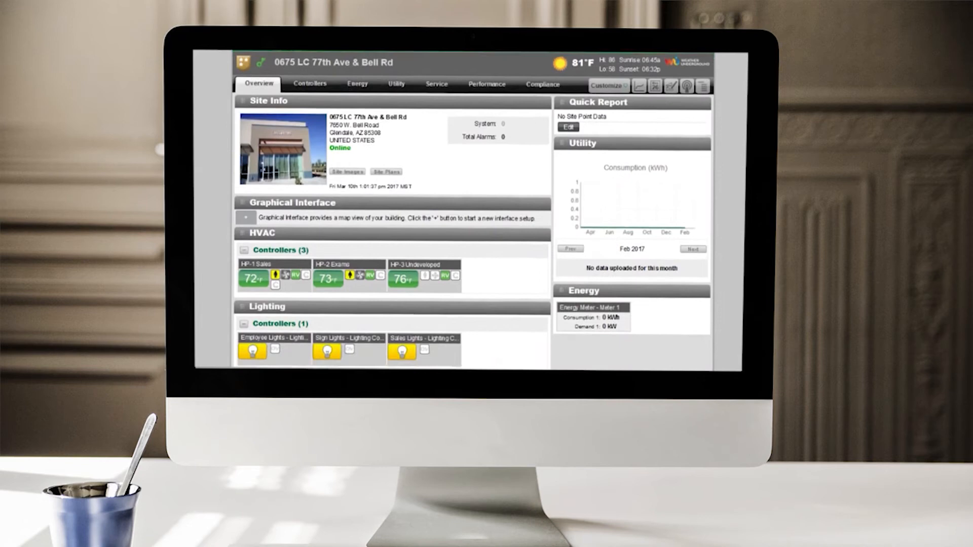
scroll("down", 3)
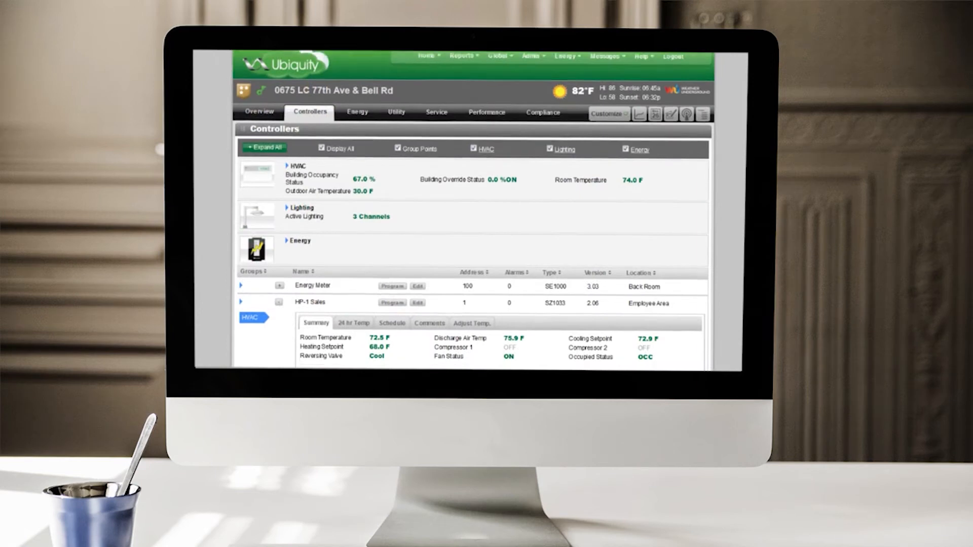
scroll("down", 3)
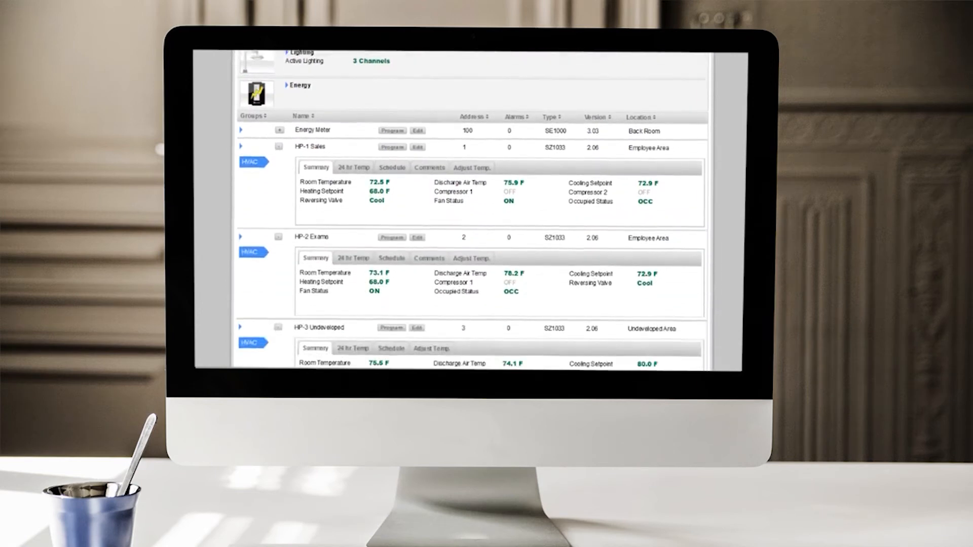
scroll("down", 3)
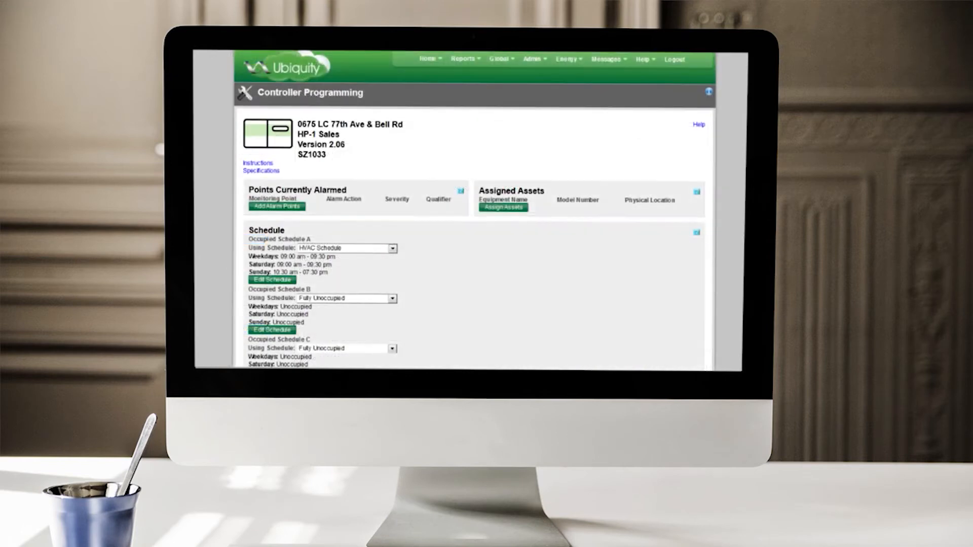
Step: Scroll through the HP-1 Sales Controller Programming page and its schedule assignments
scroll("down", 3)
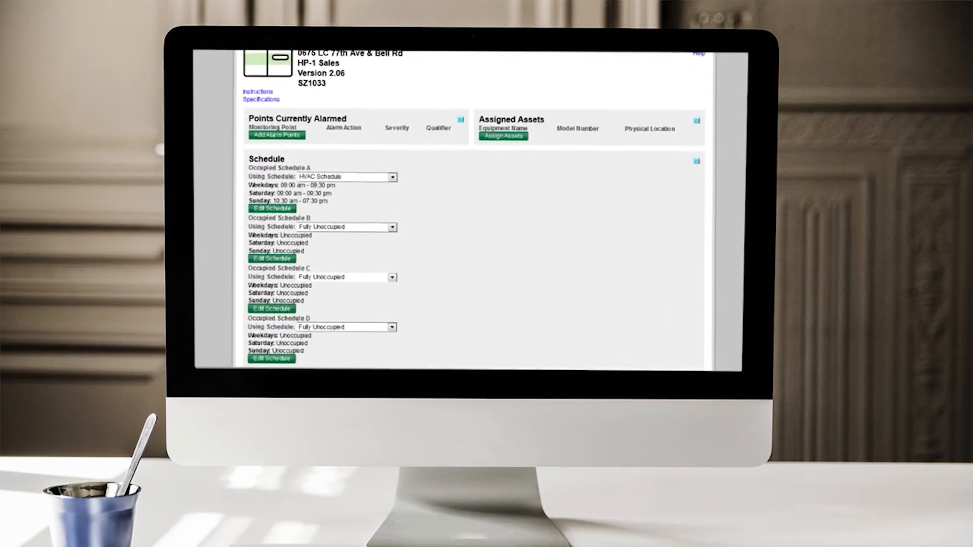
scroll("down", 3)
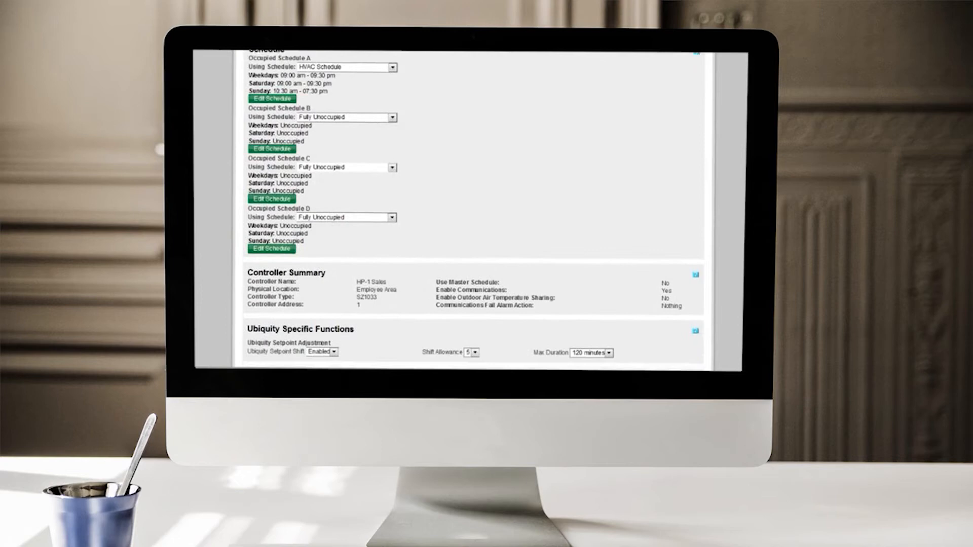
scroll("down", 3)
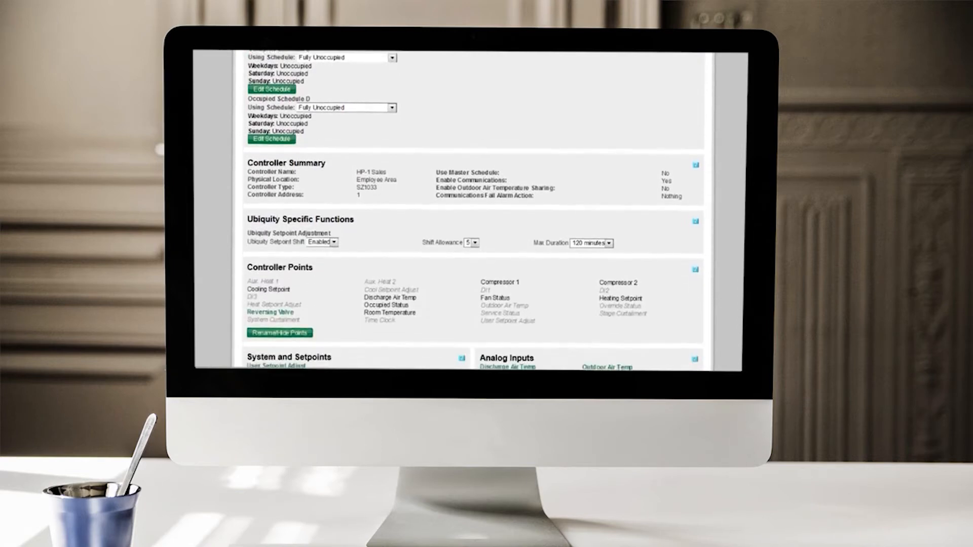
scroll("down", 3)
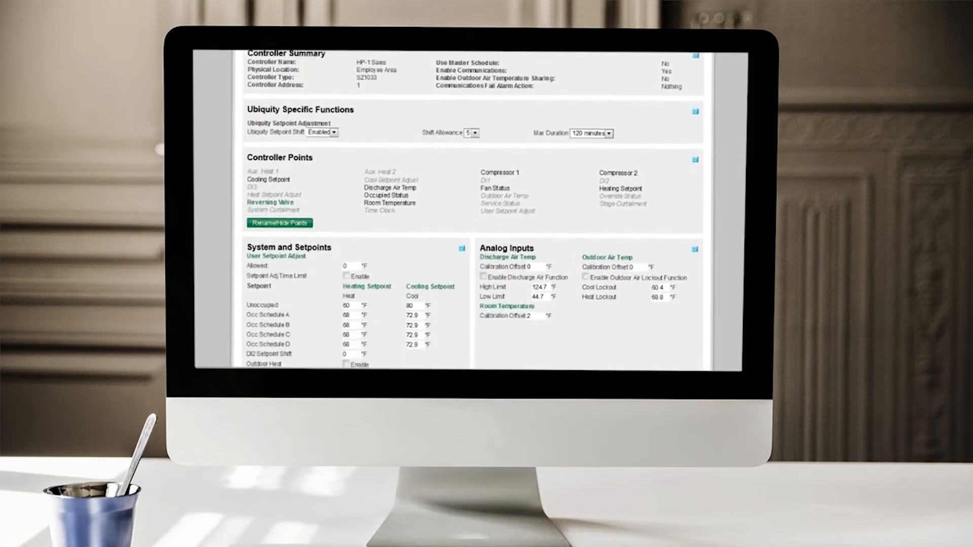
scroll("down", 3)
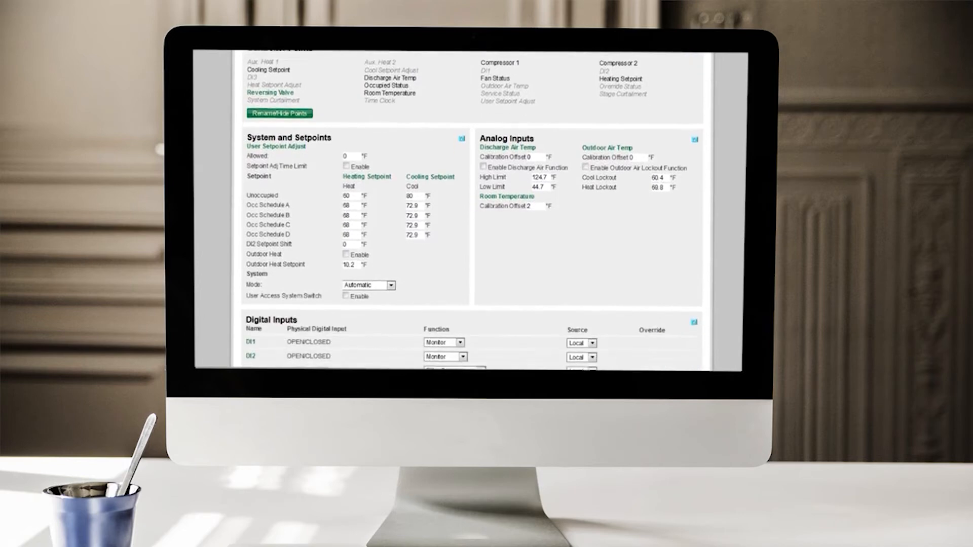
scroll("down", 3)
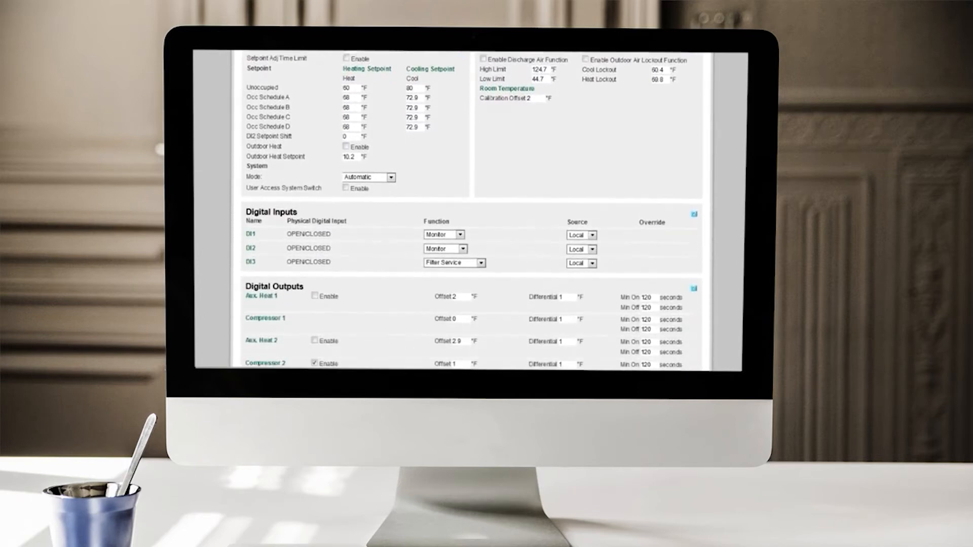
scroll("down", 3)
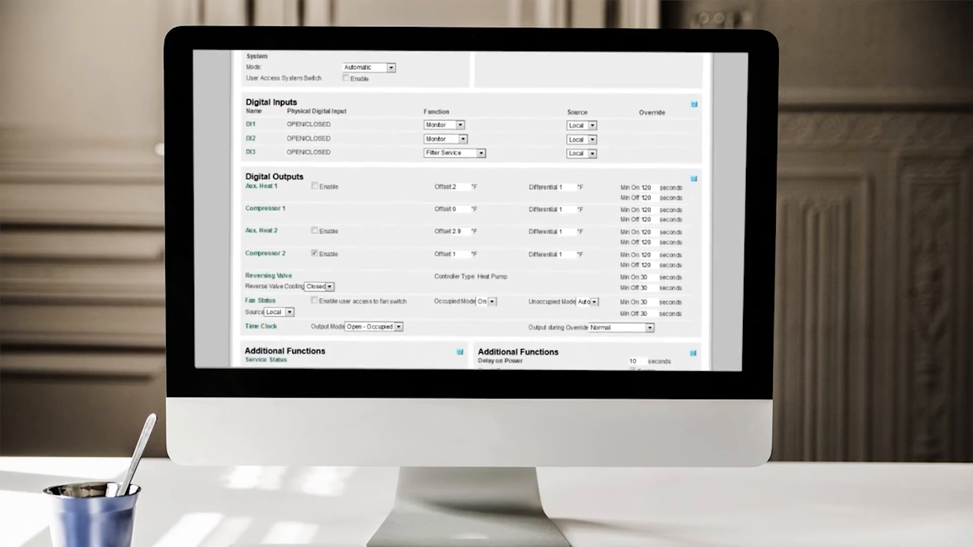
scroll("down", 3)
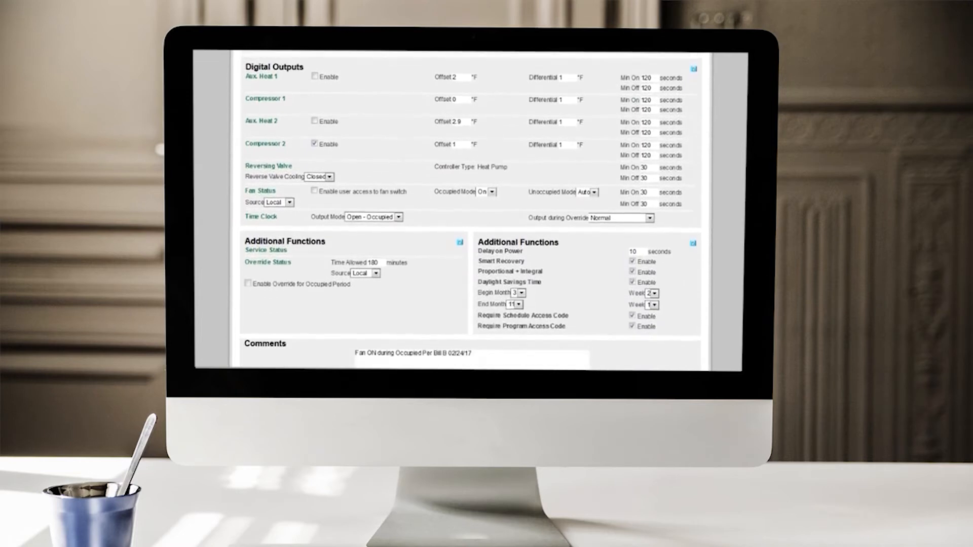
scroll("down", 3)
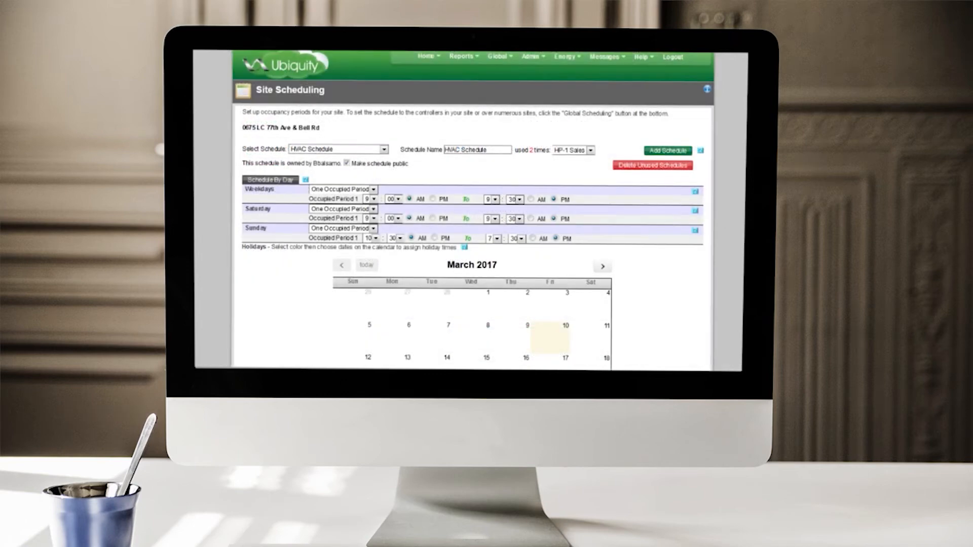
Step: Scroll down the Site Scheduling page past HVAC Schedule hours to the March 2017 calendar
scroll("down", 3)
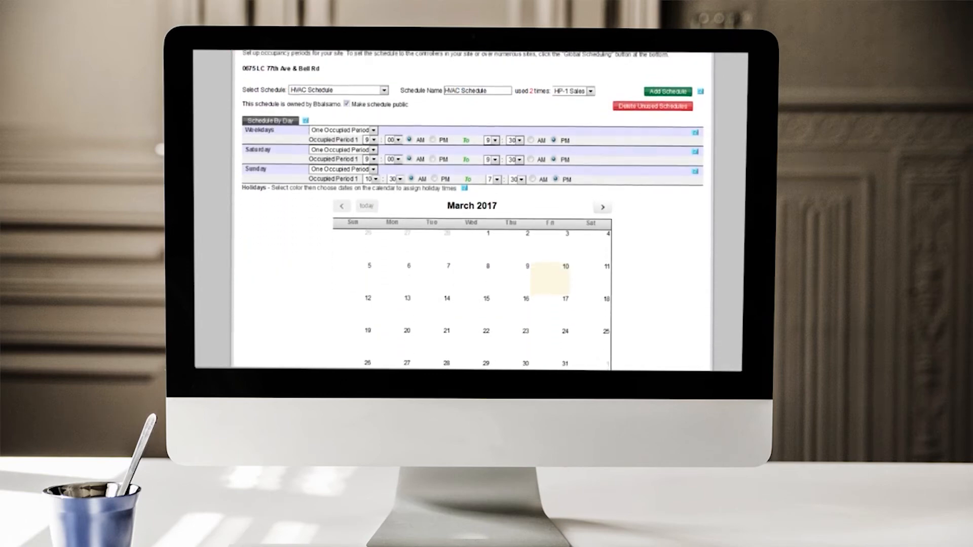
scroll("down", 3)
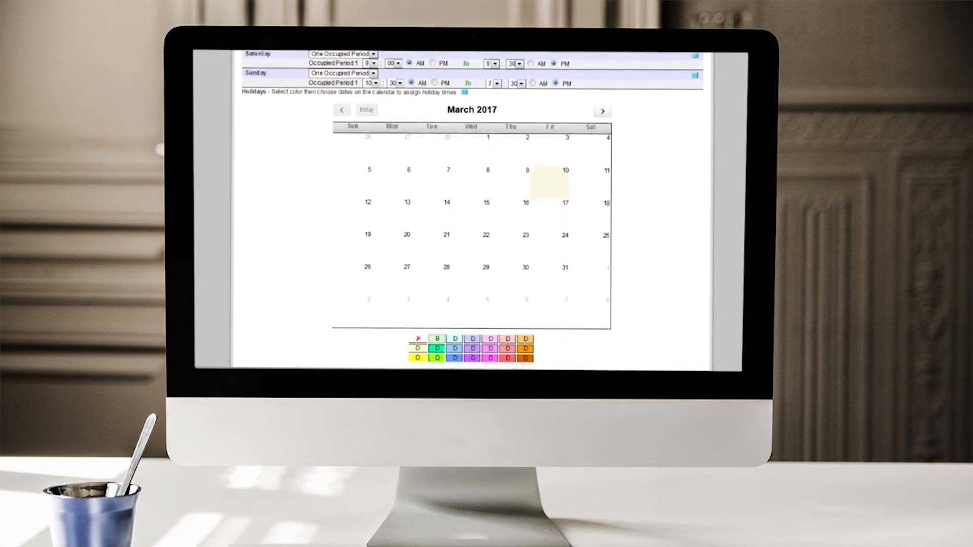
scroll("down", 3)
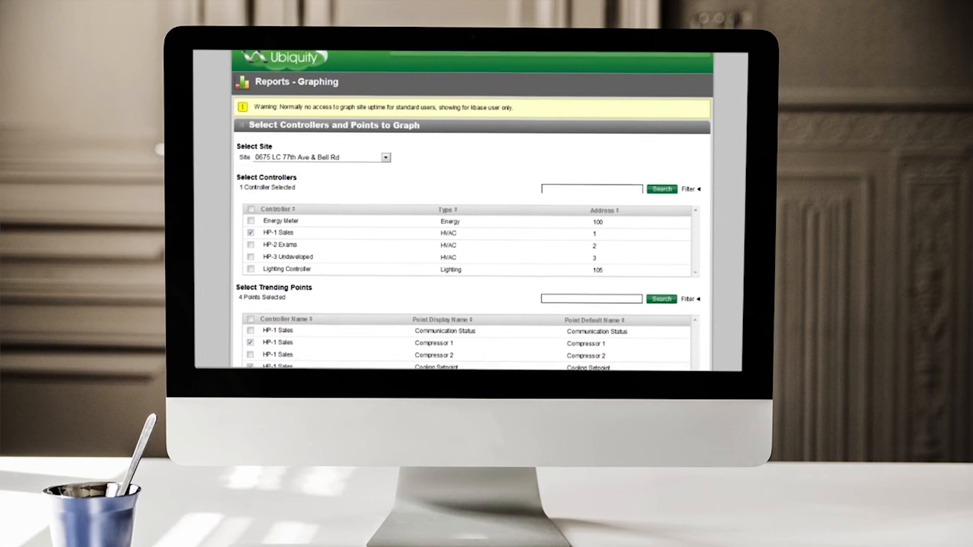
Step: Generate the HP-1 Sales Compressor 1 and Fan Status graph for 03-09-2017 to 03-11-2017
scroll("down", 3)
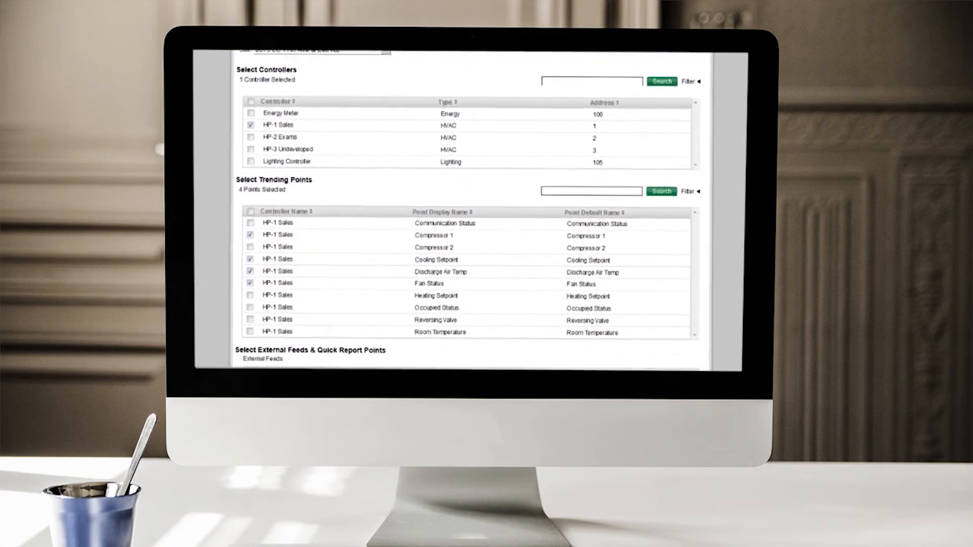
scroll("down", 3)
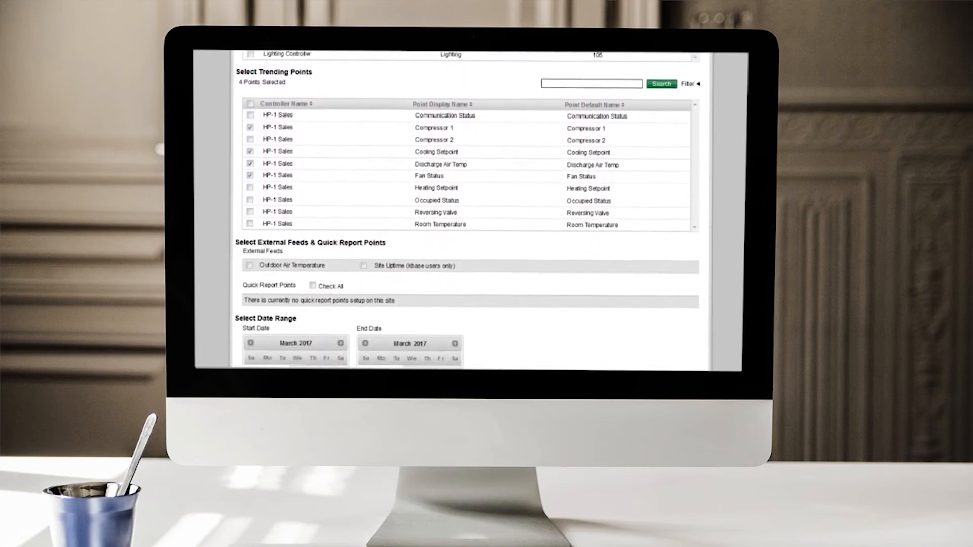
scroll("down", 3)
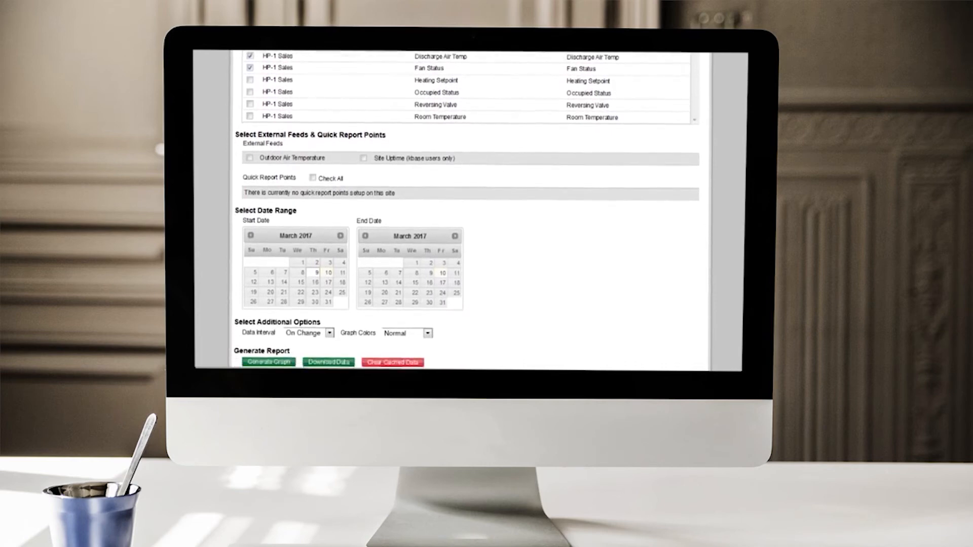
left_click(268, 363)
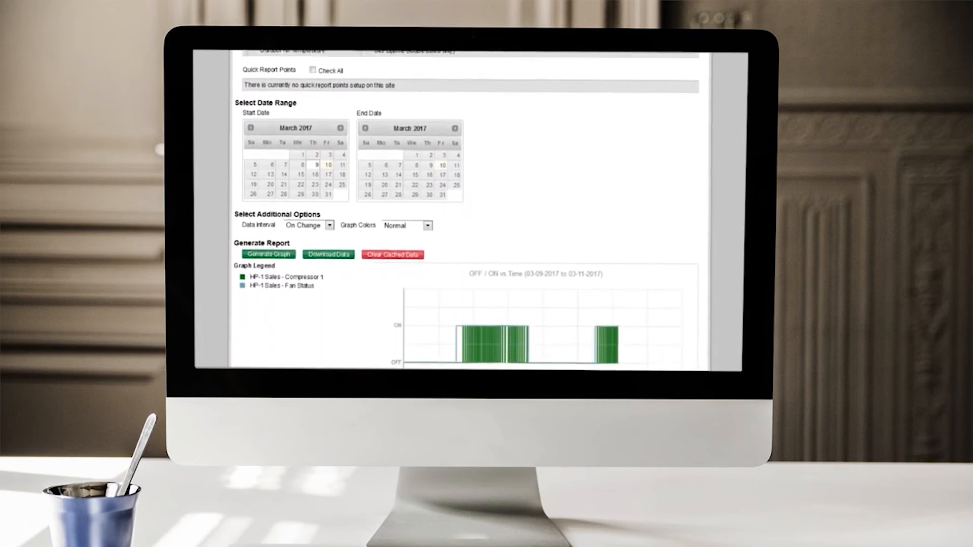
scroll("down", 3)
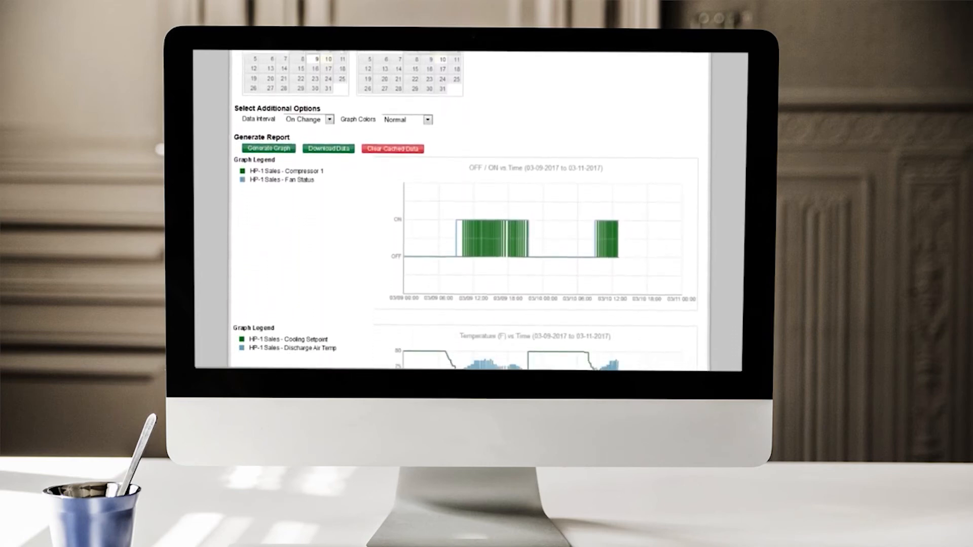
scroll("down", 3)
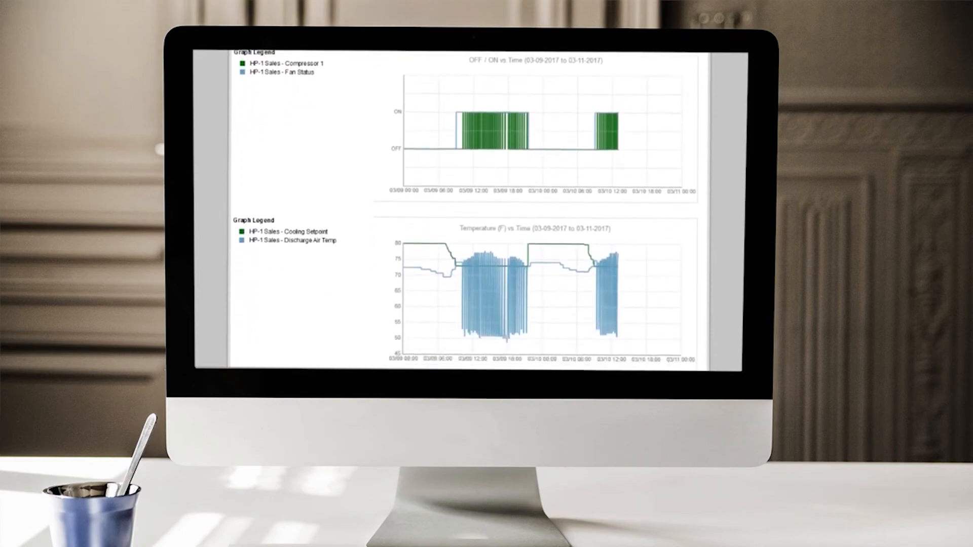
scroll("down", 3)
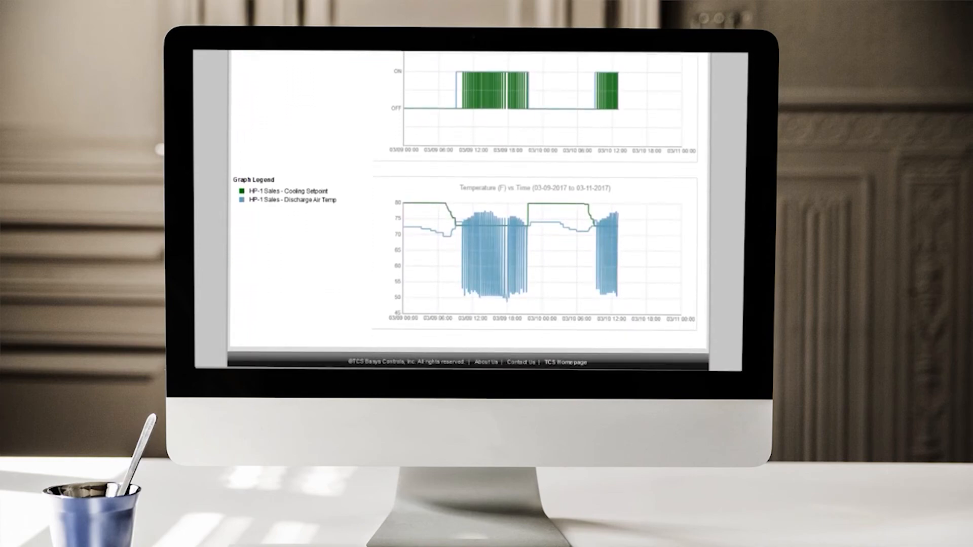